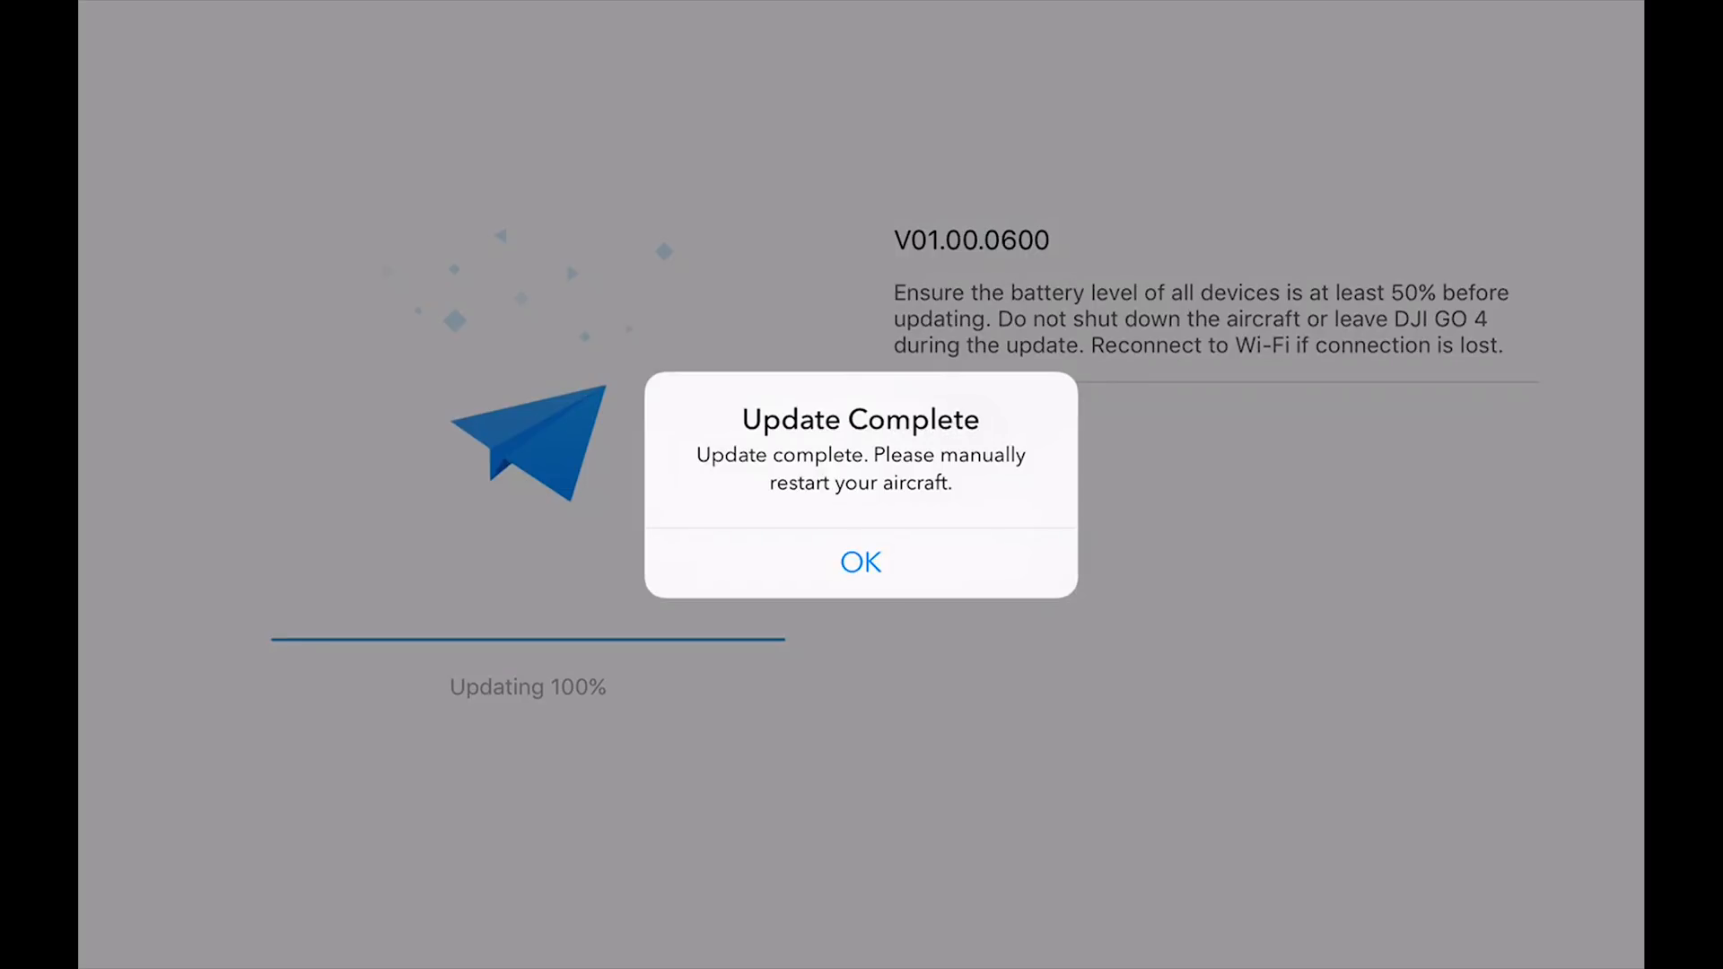
Step: Dismiss the V01.00.0600 Update Complete message so the Spark home screen shows Connected
click(860, 562)
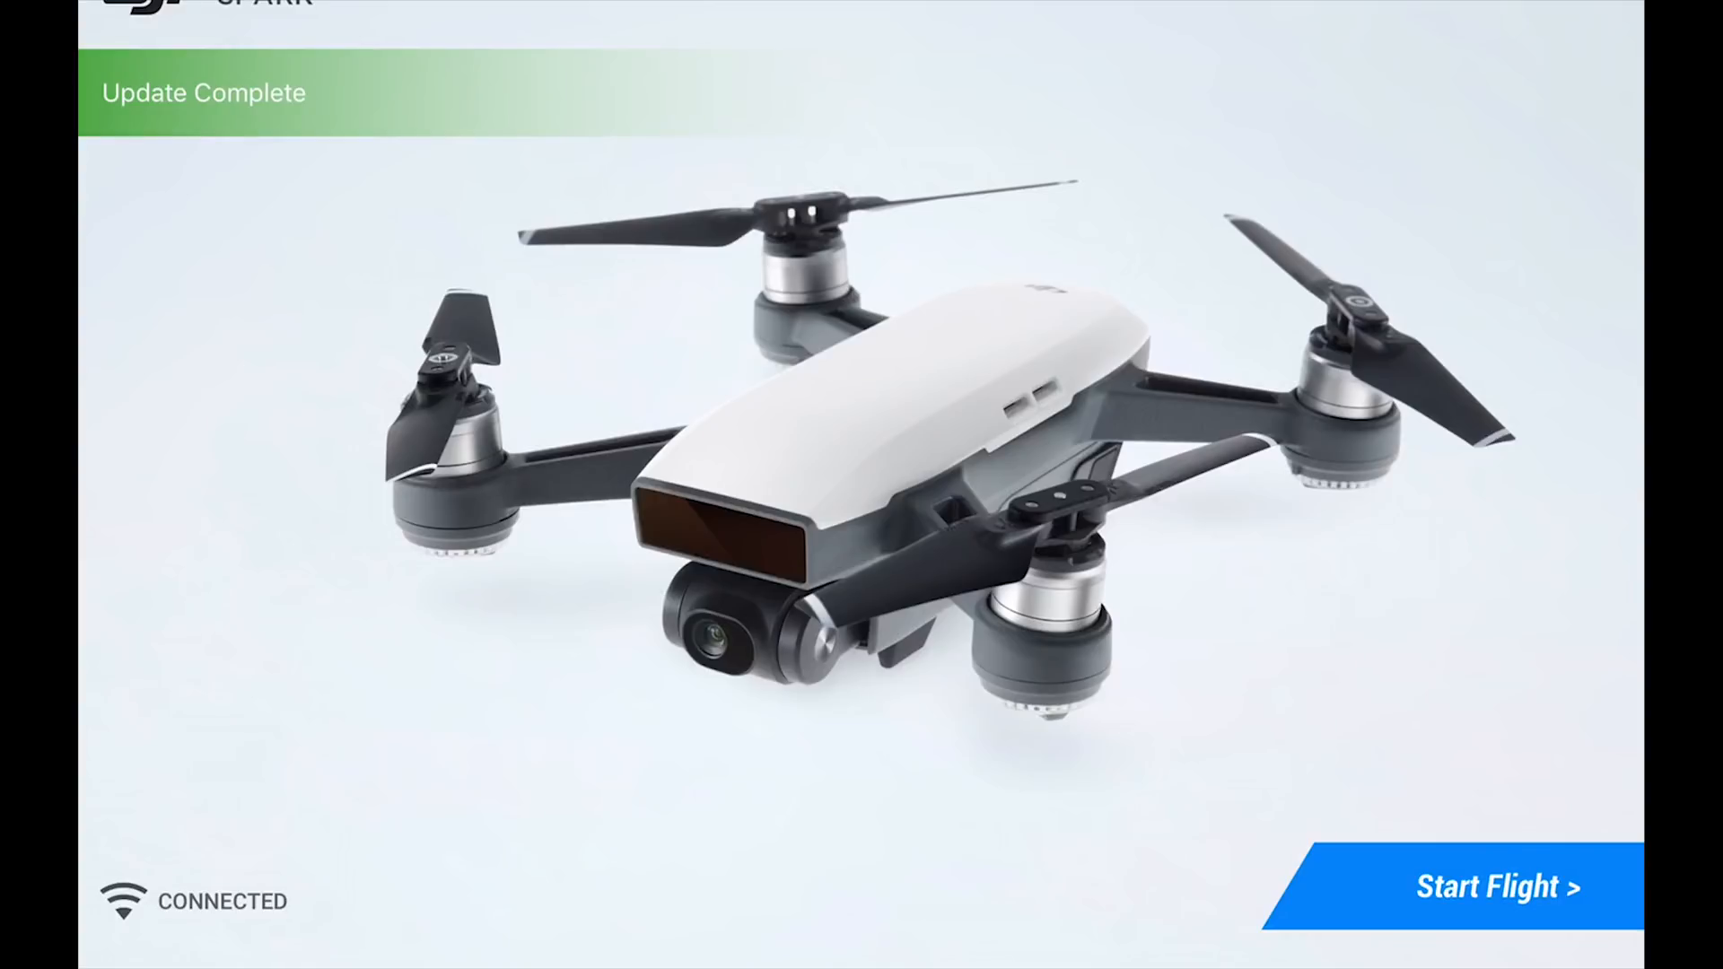
Step: Start Flight from the Spark home screen to show the live camera feed and map
click(1493, 887)
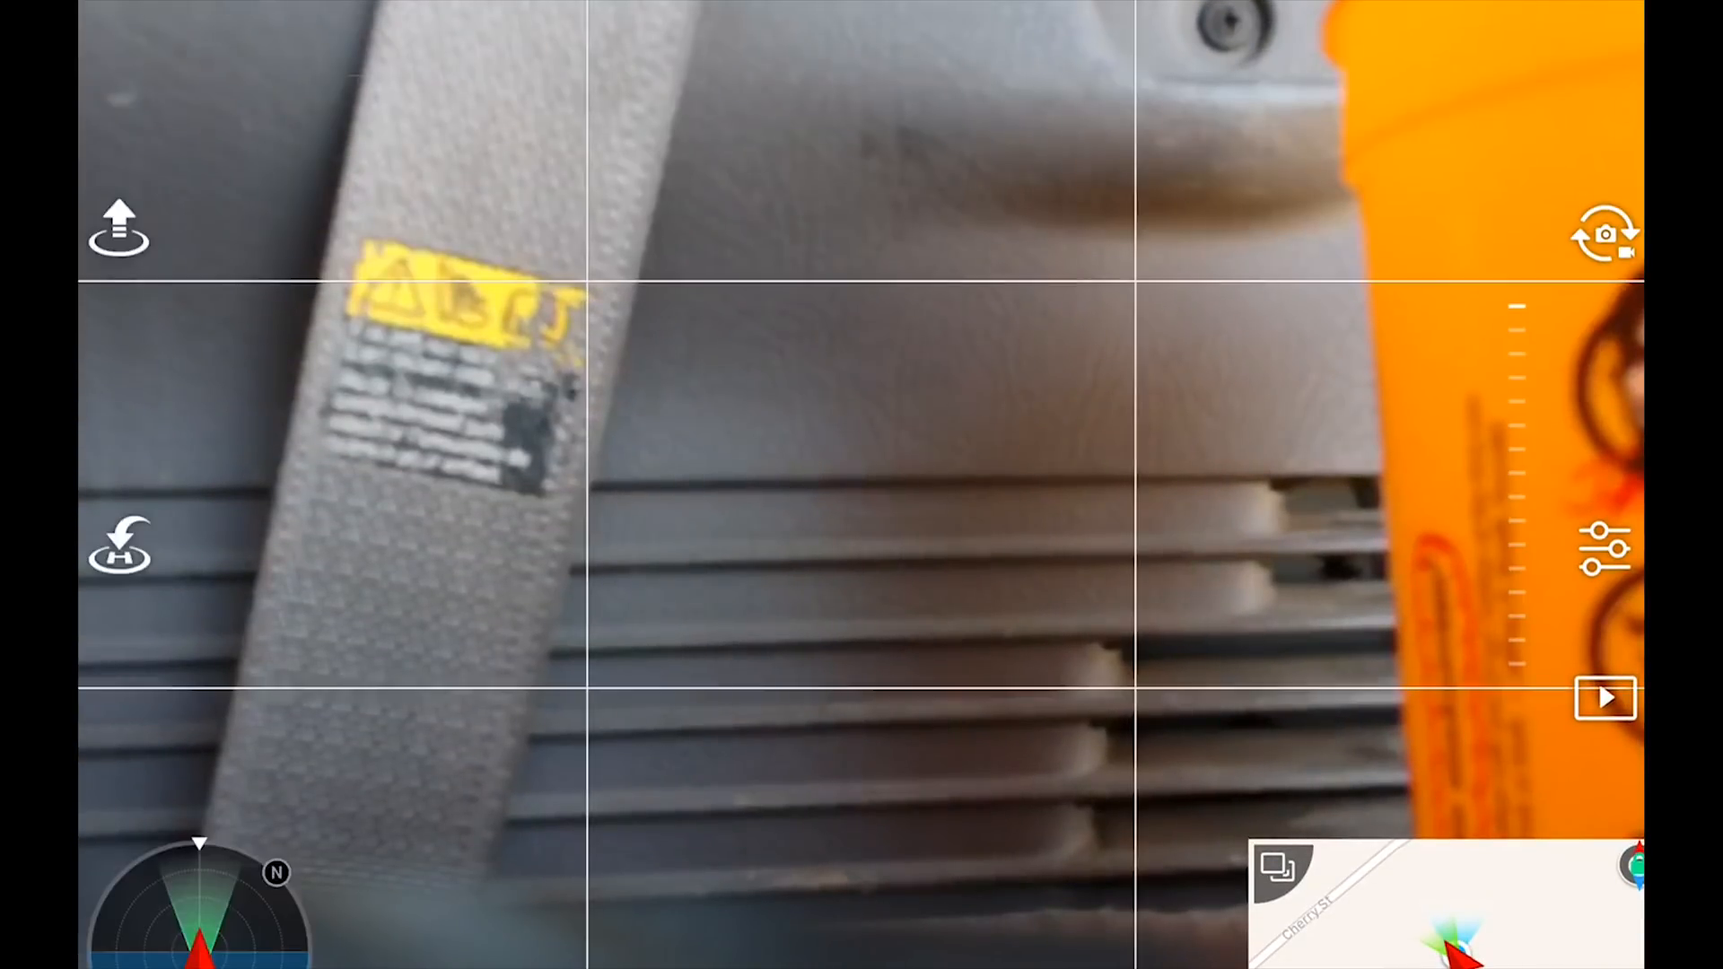